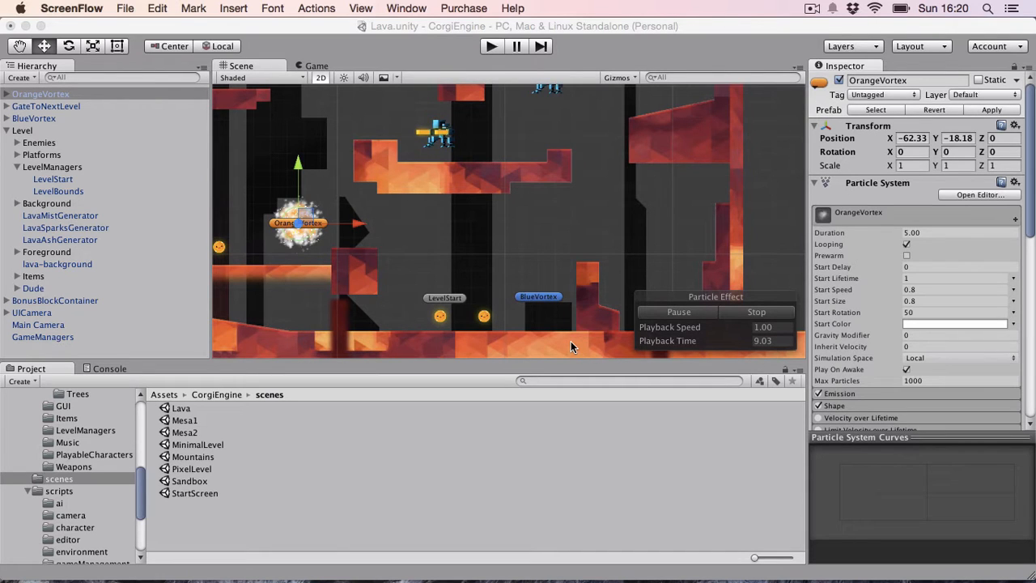
{"action": "mouse_move", "coordinate": [535, 107]}
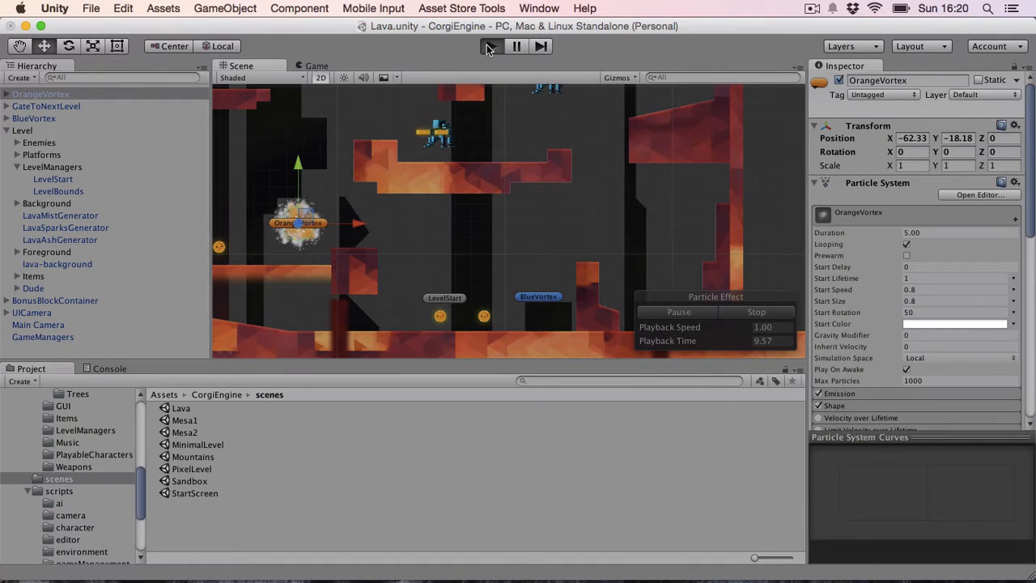
Step: Play-test the lava level in the Game view, then watch it in the Scene view
{"action": "left_click", "coordinate": [316, 66]}
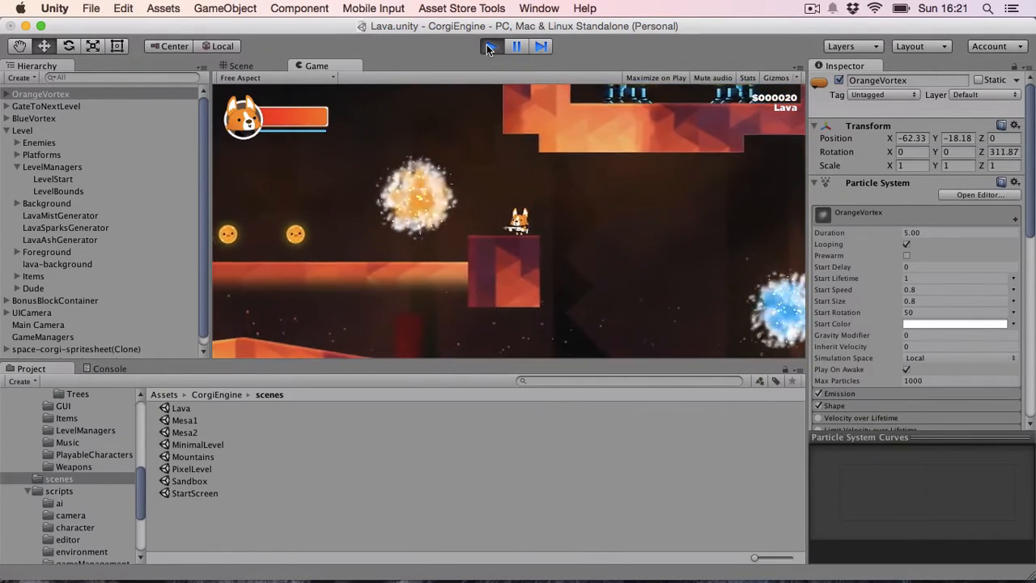
{"action": "left_click", "coordinate": [240, 65]}
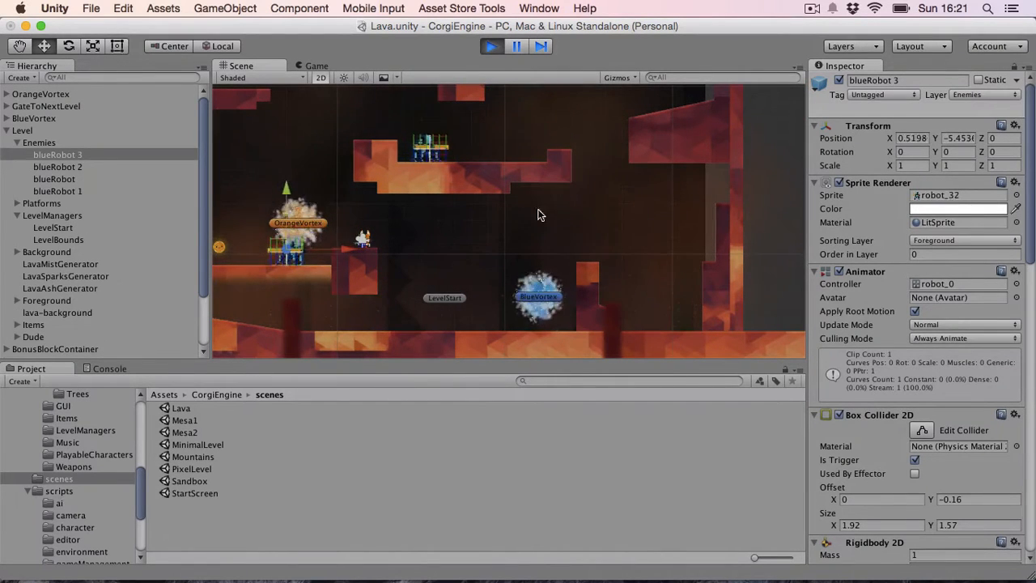
Step: Select the blueRobot 2 enemy while the scene runs, then stop the play test
{"action": "left_click", "coordinate": [57, 166]}
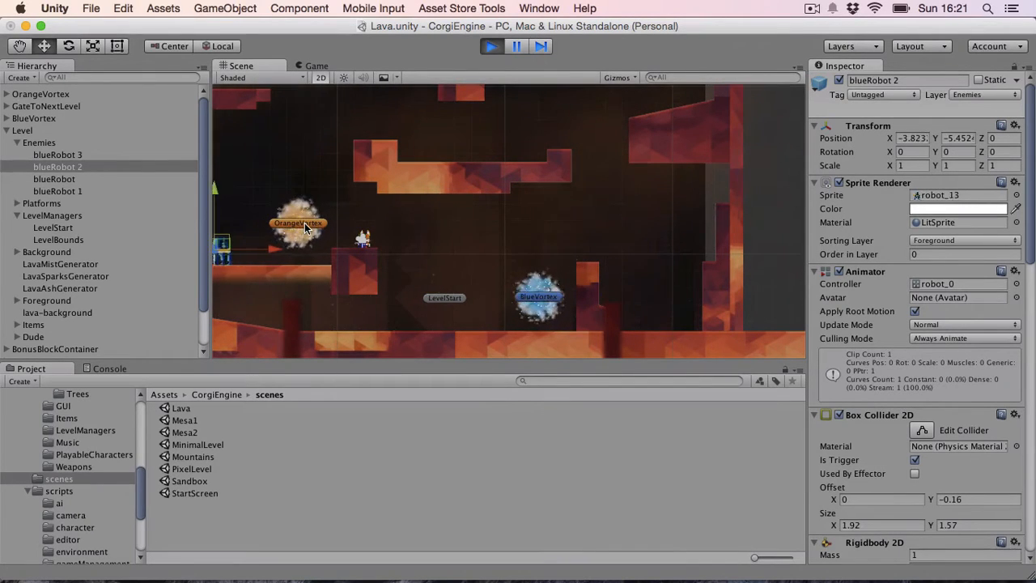
{"action": "left_click", "coordinate": [491, 46]}
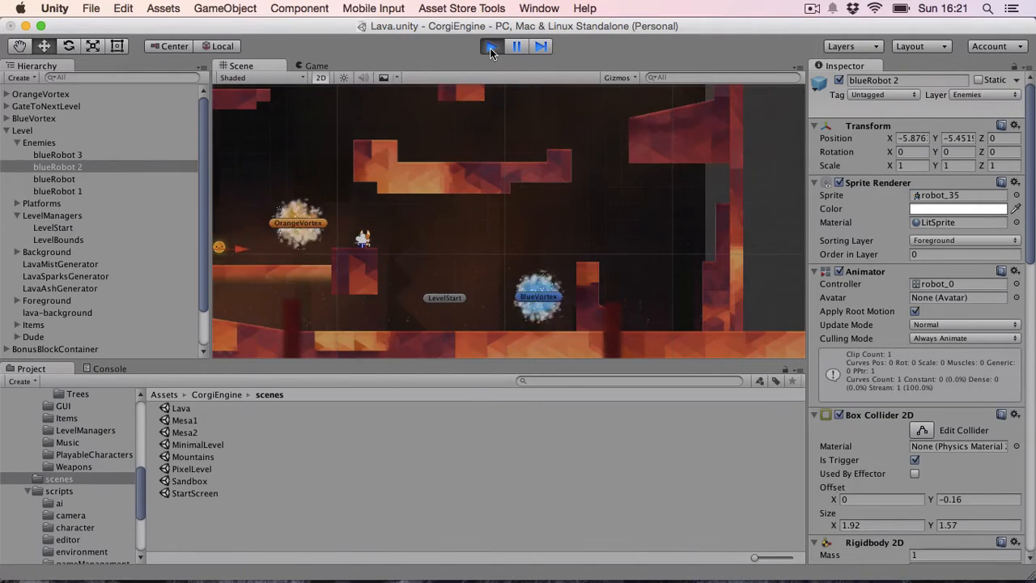
{"action": "left_click", "coordinate": [492, 46]}
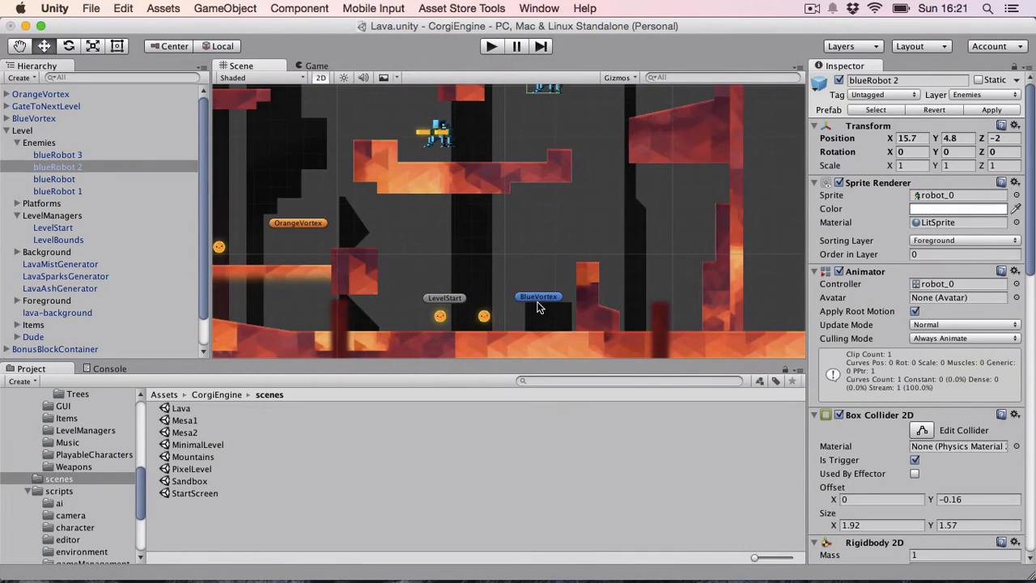
Step: Select BlueVortex and inspect its Teleporter component pointing to OrangeVortex
{"action": "left_click", "coordinate": [34, 118]}
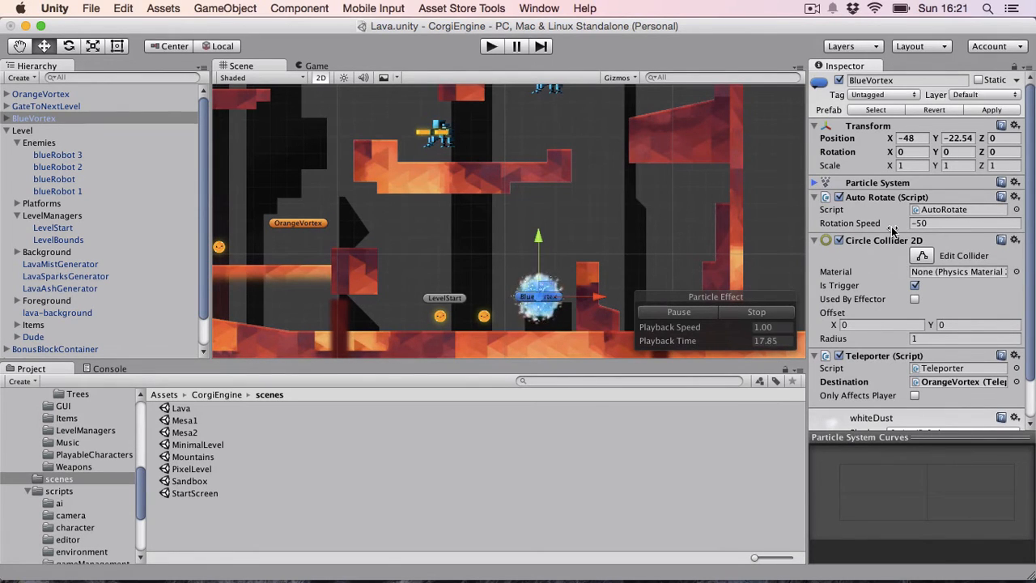
{"action": "mouse_move", "coordinate": [907, 304]}
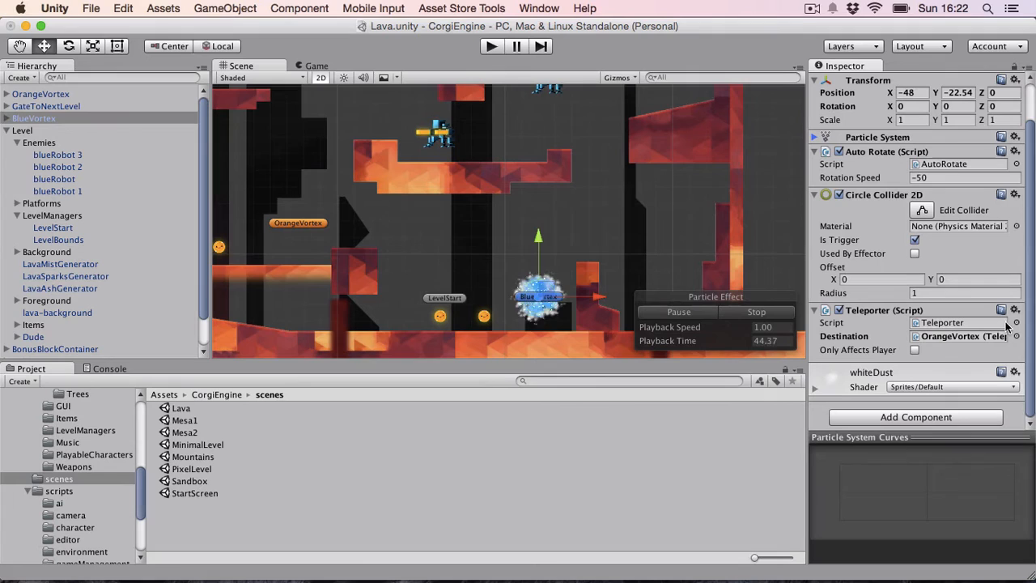
{"action": "left_click", "coordinate": [1015, 337]}
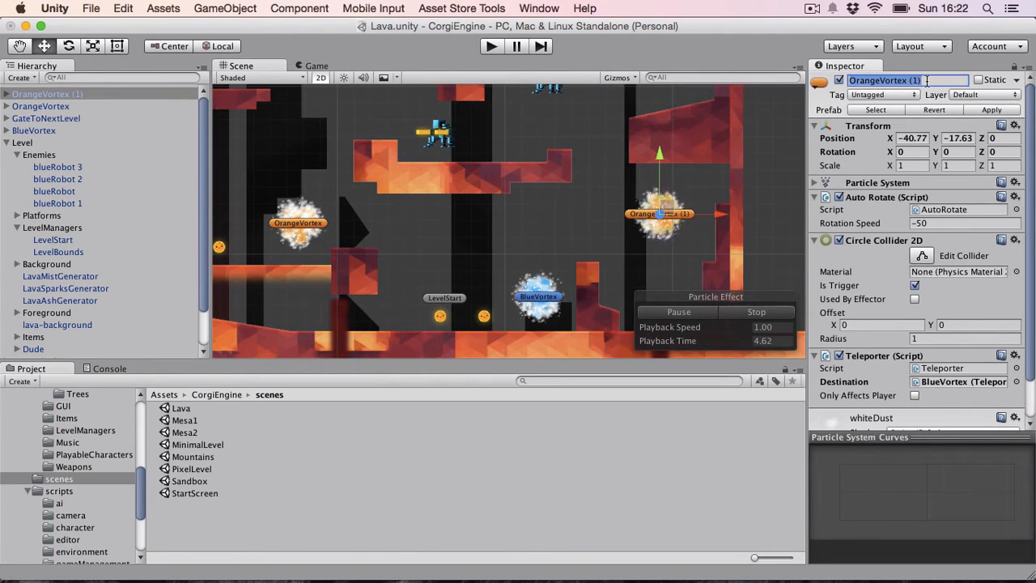
Step: Name the copy NewVortex, chaining BlueVortex to NewVortex and NewVortex to OrangeVortex
{"action": "type", "text": "Ne"}
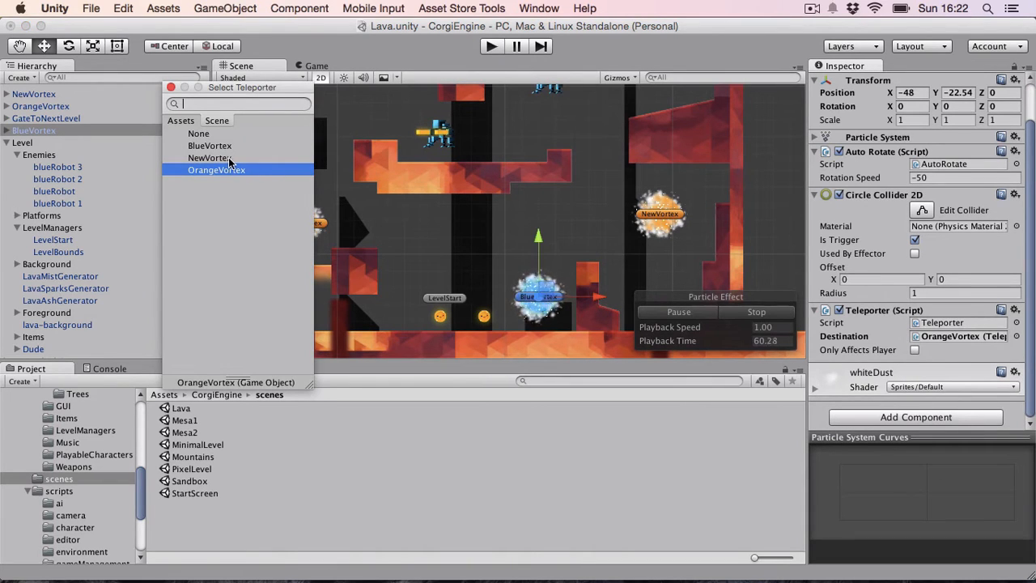
{"action": "left_click", "coordinate": [209, 157]}
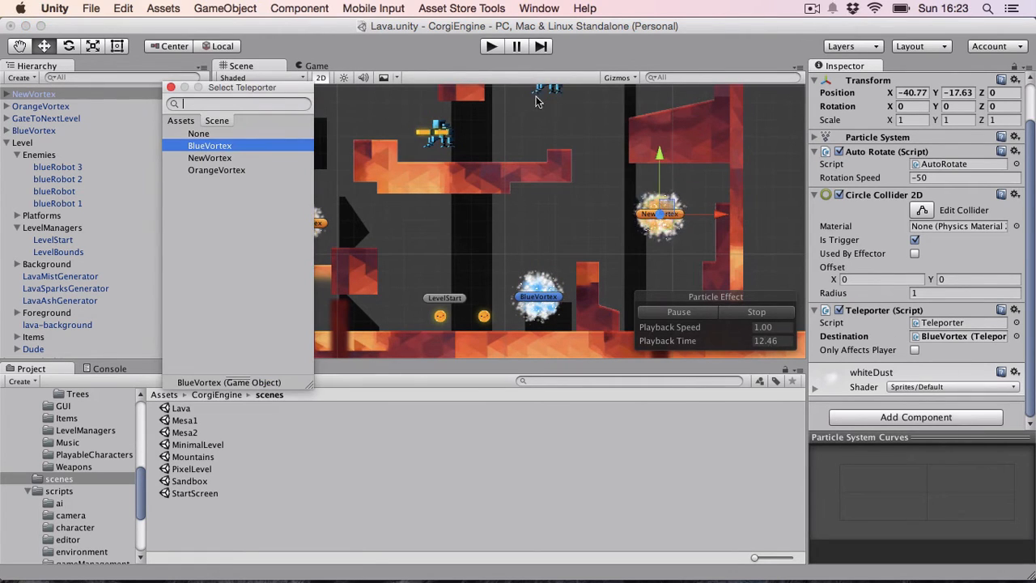
{"action": "left_click", "coordinate": [216, 170]}
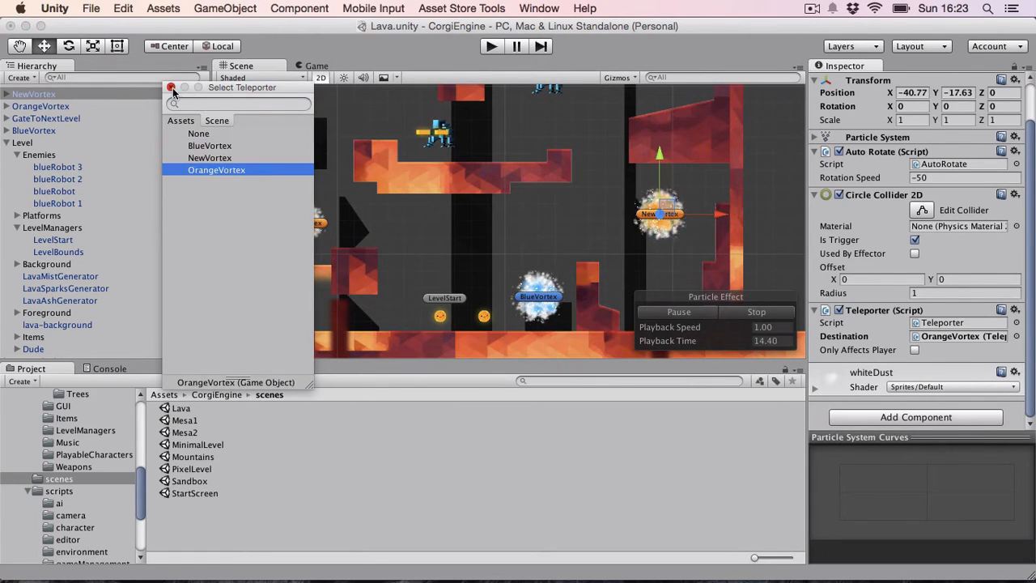
Step: Dismiss the teleporter target list and play-test the level with three vortexes
{"action": "left_click", "coordinate": [210, 145]}
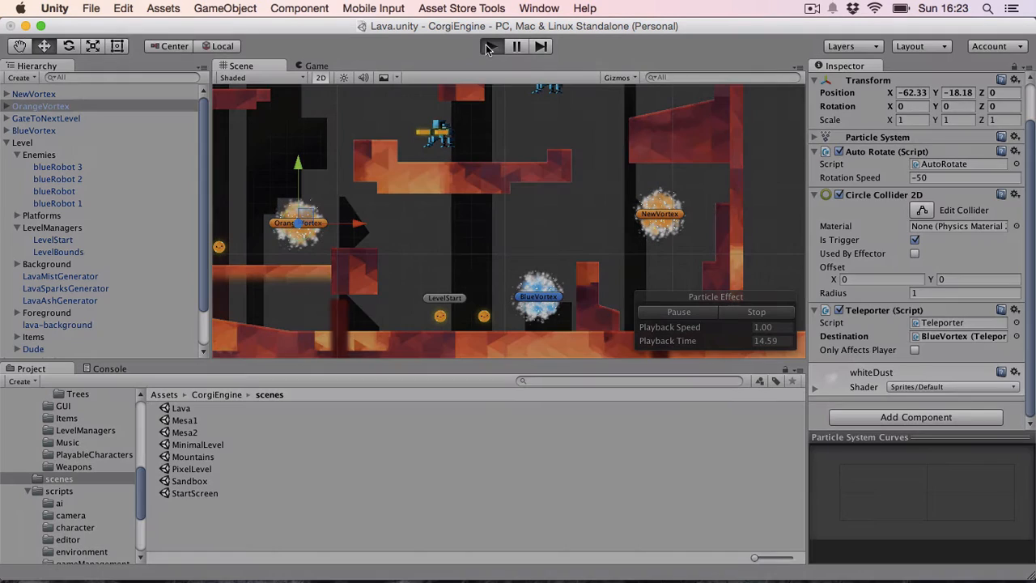
{"action": "left_click", "coordinate": [316, 65]}
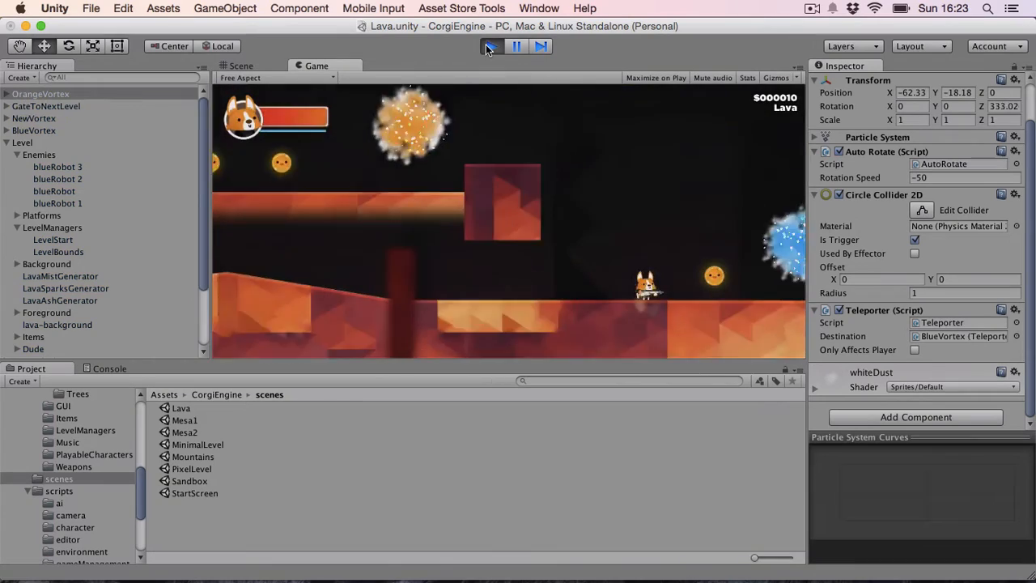